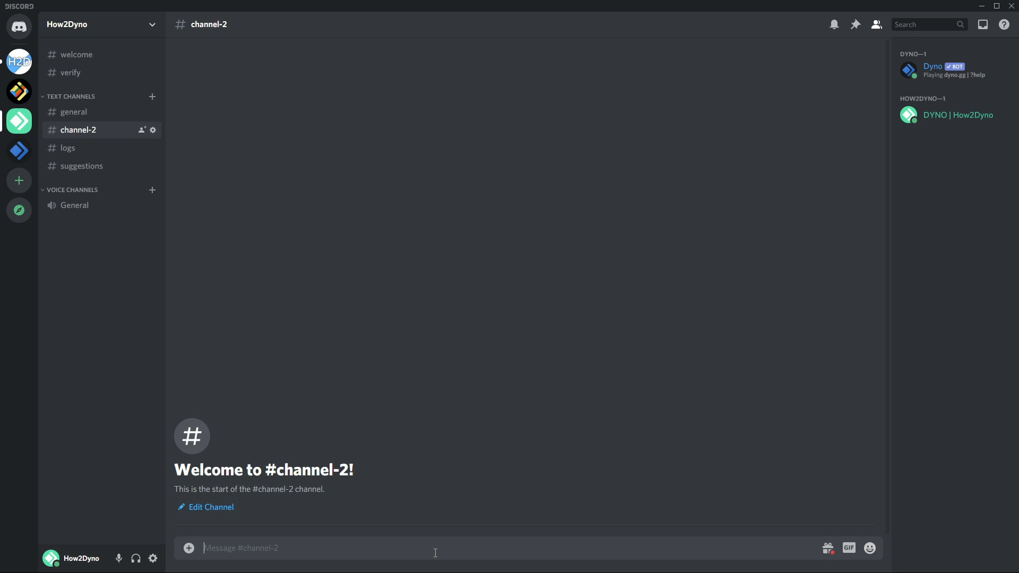
- Compose ?poll Do you enjoy these videos? "Yes" "No" "I Don't Know" and highlight the three quoted choices
type("?poll Do you enjoy these videos? \"Yes\" \"No\" \"I Don't Know\"")
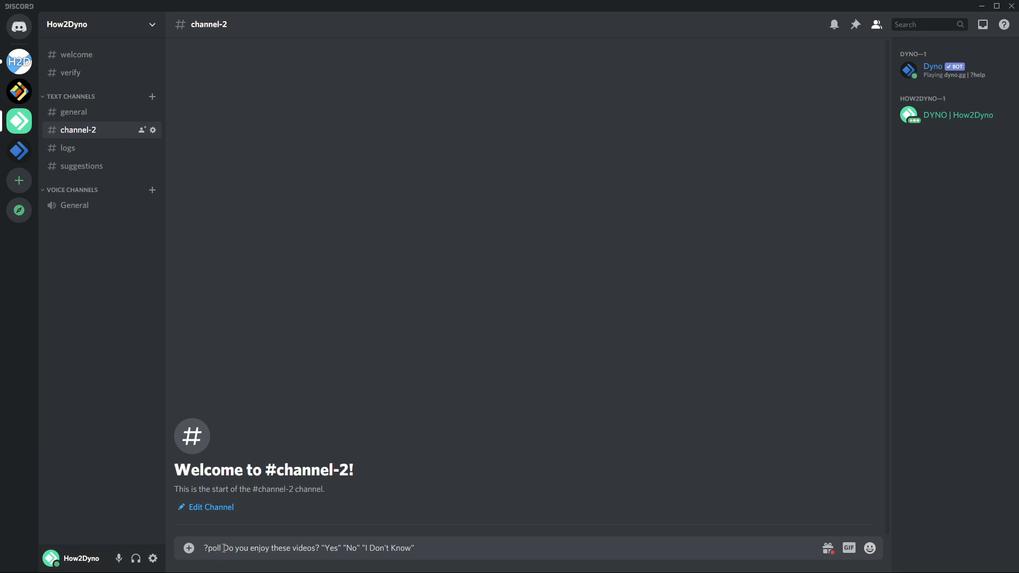
left_click_drag(219, 548, 320, 548)
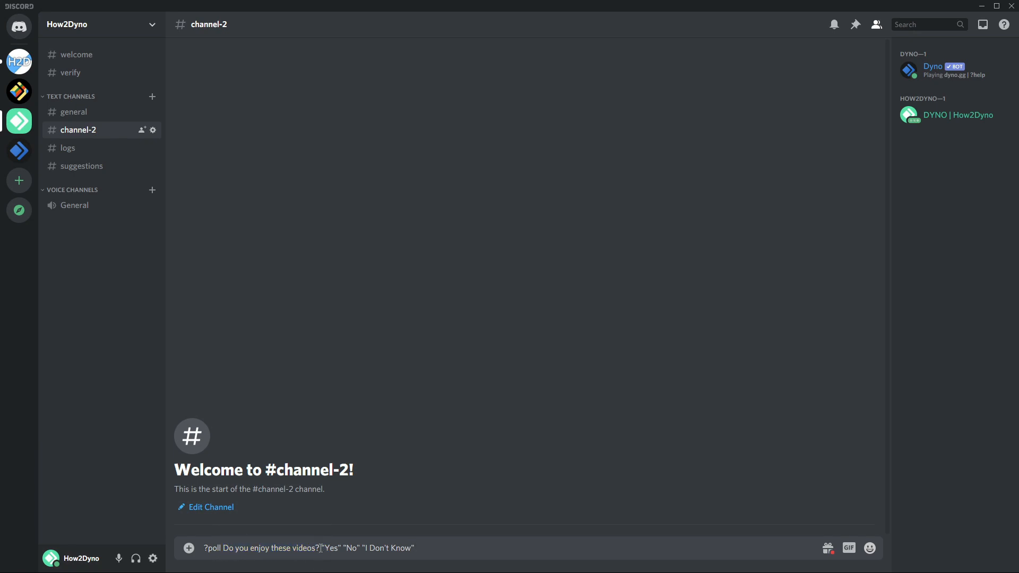
left_click_drag(323, 548, 412, 548)
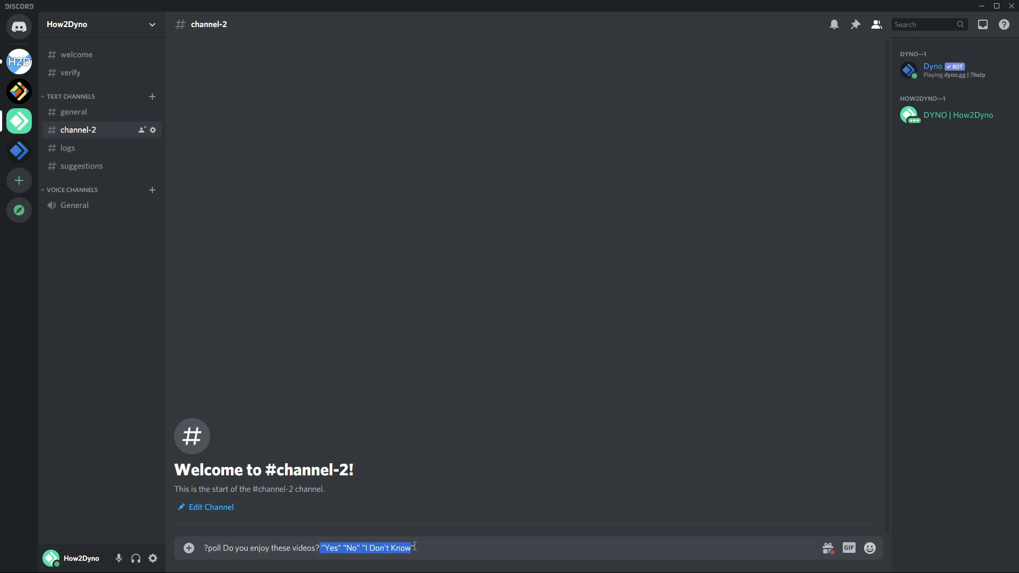
left_click(331, 548)
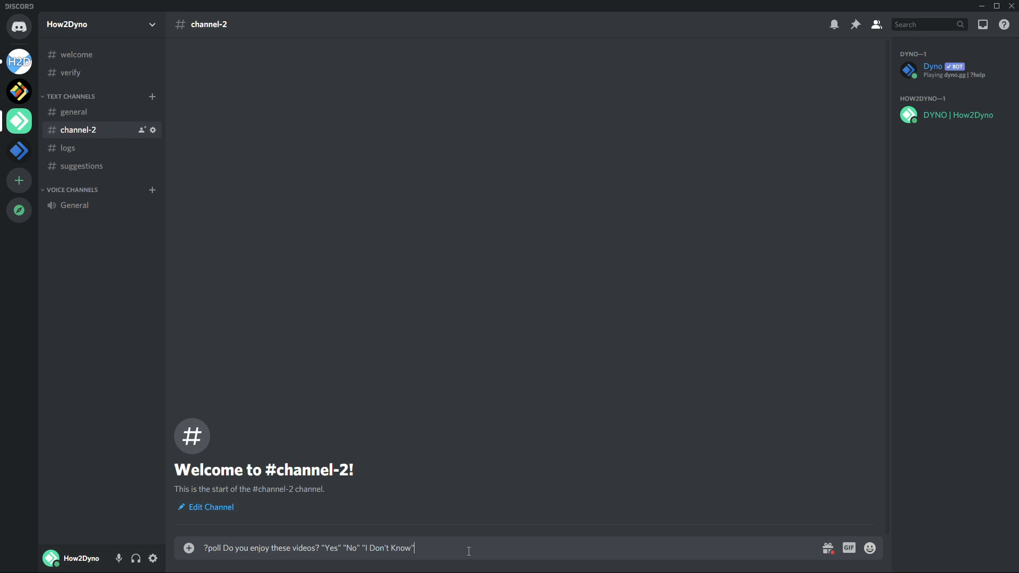
mouse_move(441, 548)
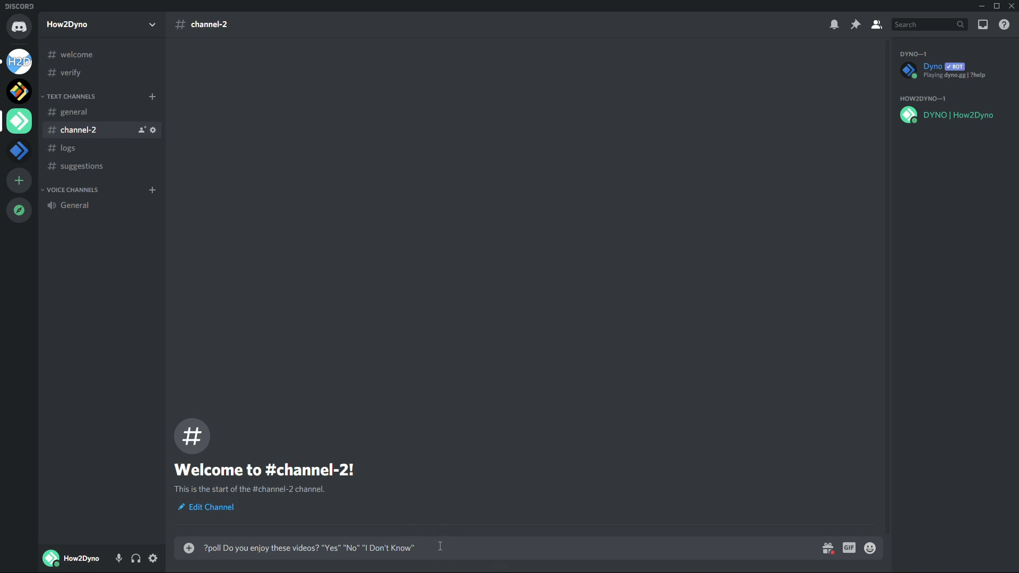
mouse_move(442, 544)
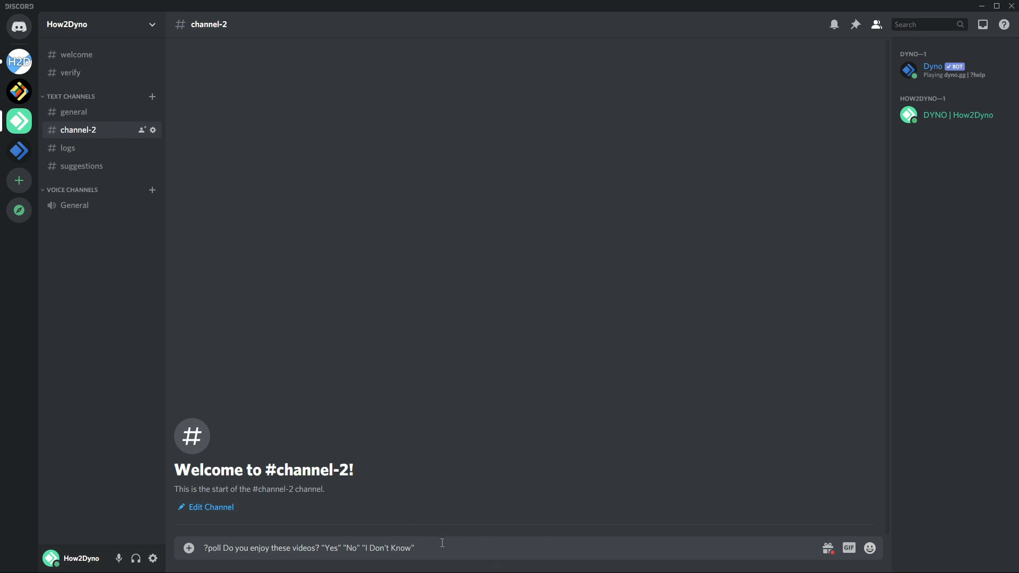
mouse_move(459, 509)
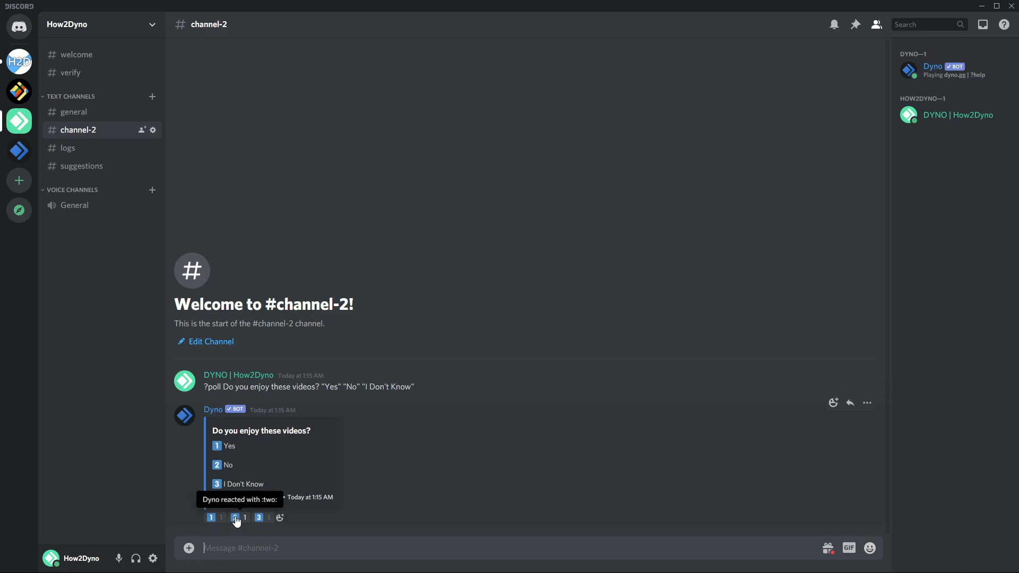
- Vote on Dyno's posted poll via its numbered reactions, ending with a vote for Yes
left_click(236, 517)
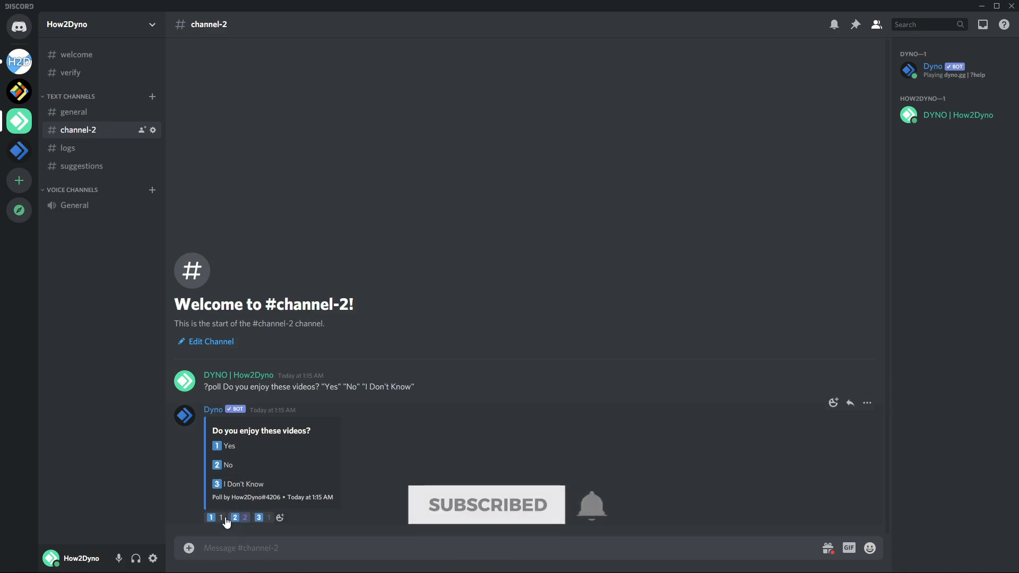
left_click(211, 517)
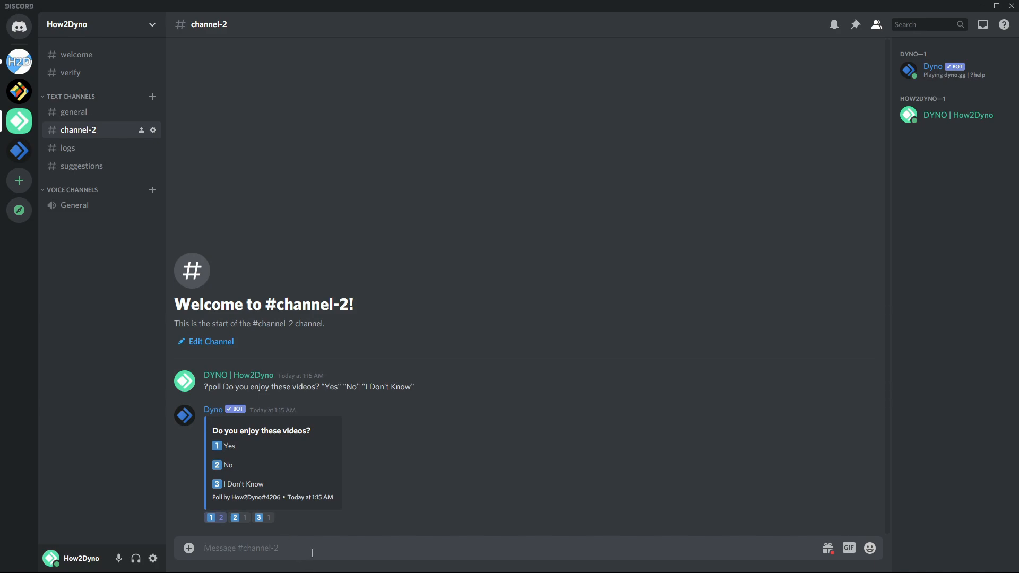
mouse_move(305, 555)
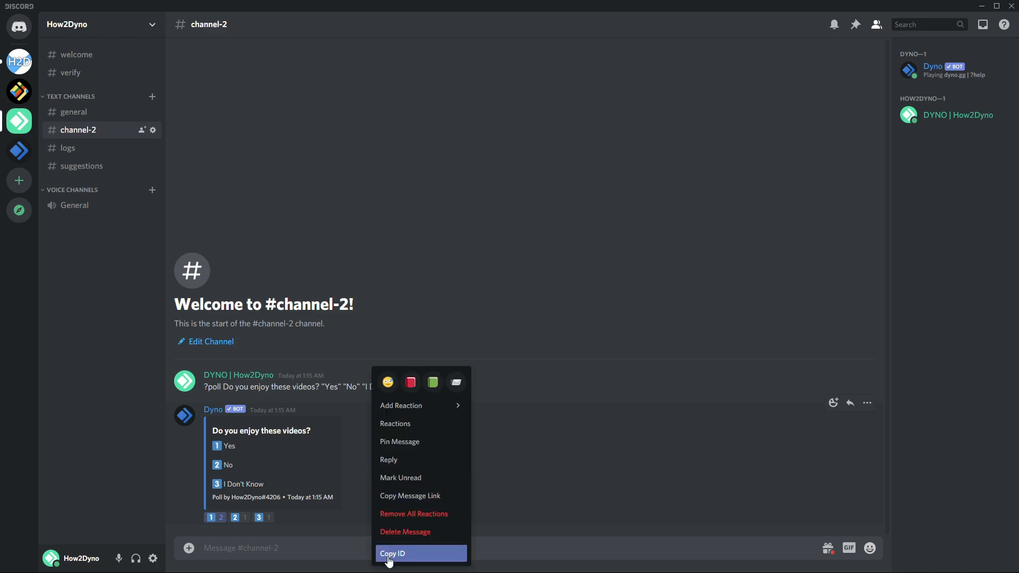
- Copy the message ID of Dyno's poll from its context menu
left_click(393, 553)
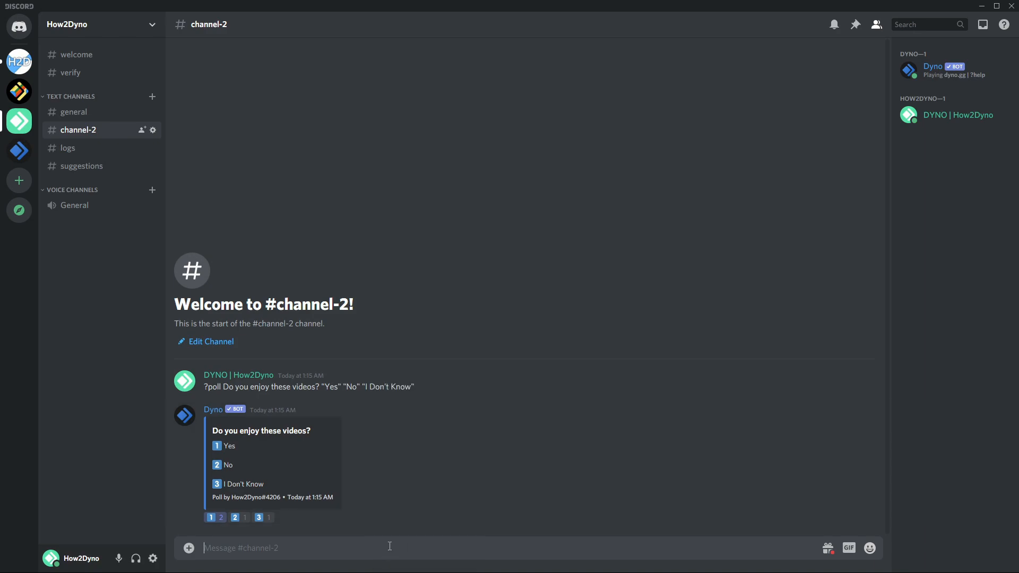
mouse_move(343, 519)
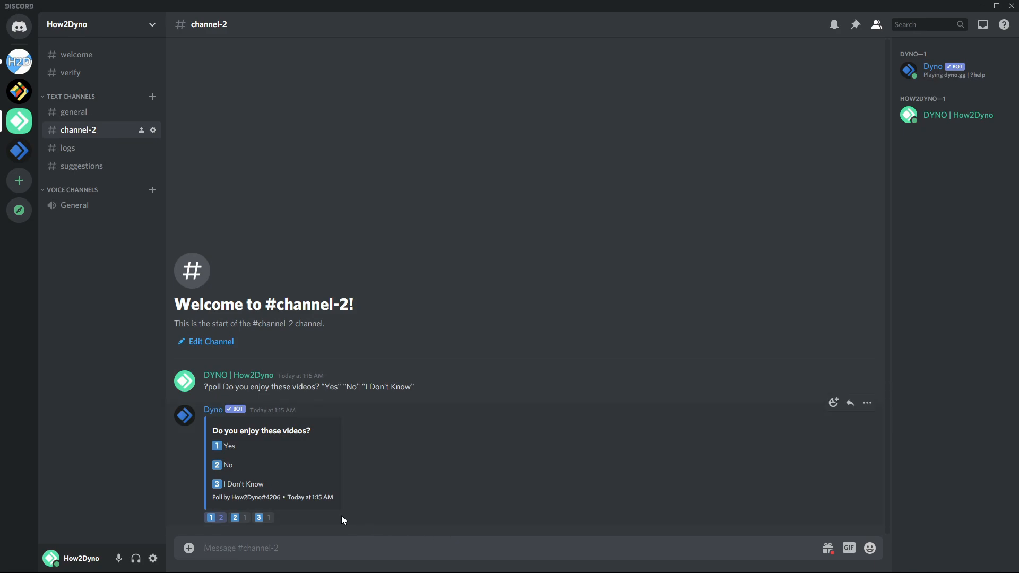
- Send ?poll show with the pasted message ID, revealing Yes 100%, No and I Don't Know 0%
type("?poll show 783214798820737054")
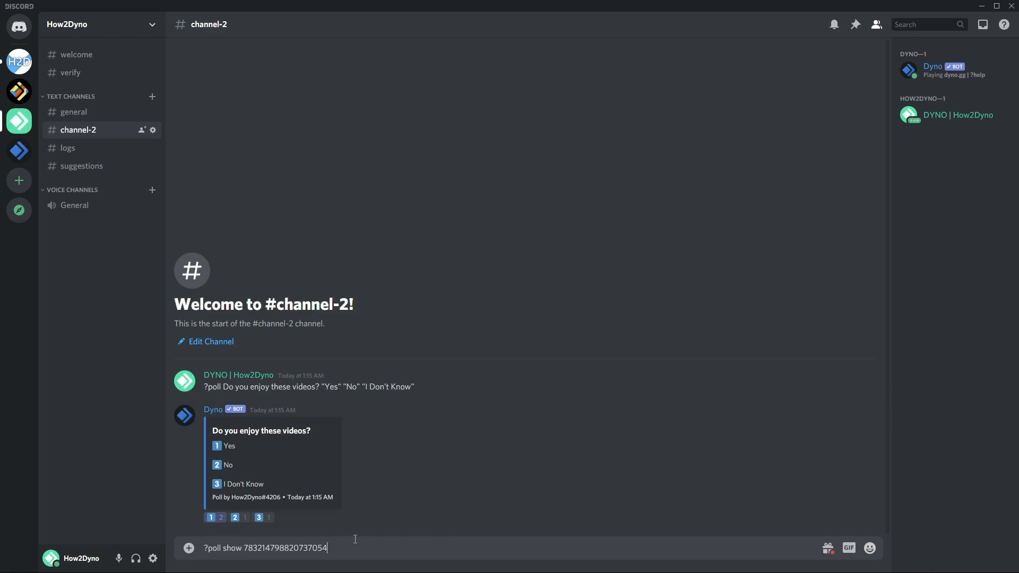
key("enter")
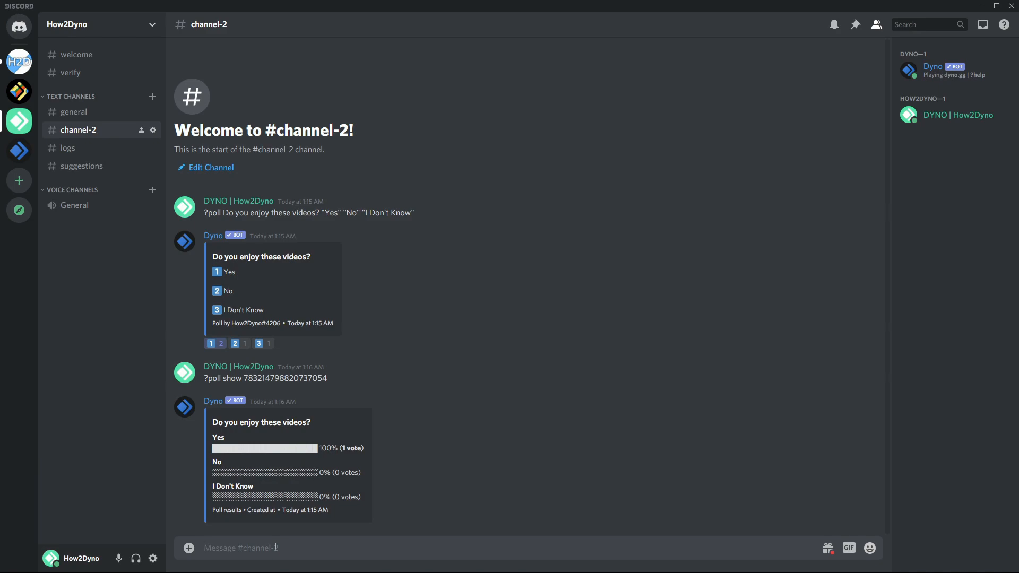
mouse_move(325, 556)
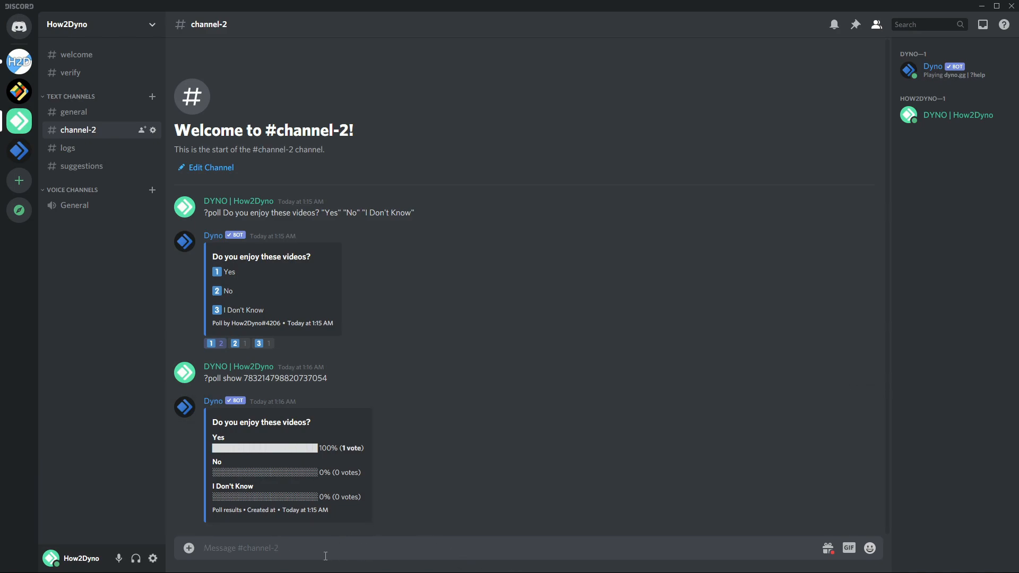
mouse_move(325, 555)
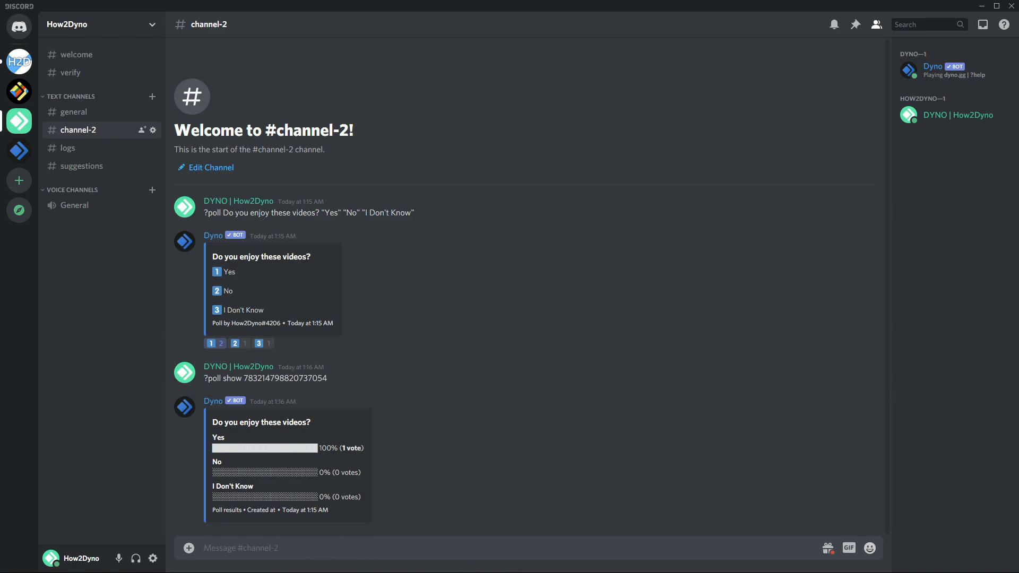